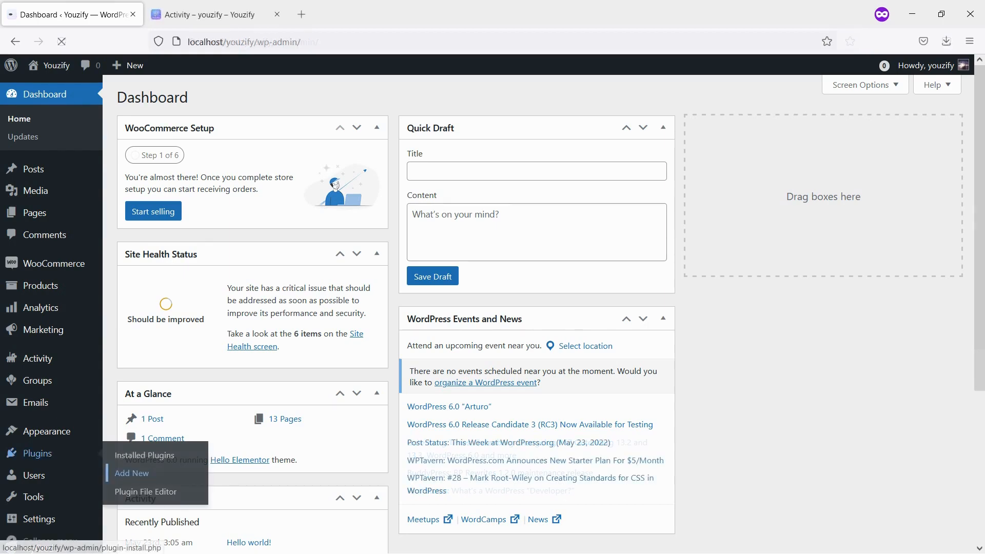
Step: Search the plugin directory for 'youzify' from the Add Plugins page
click(132, 473)
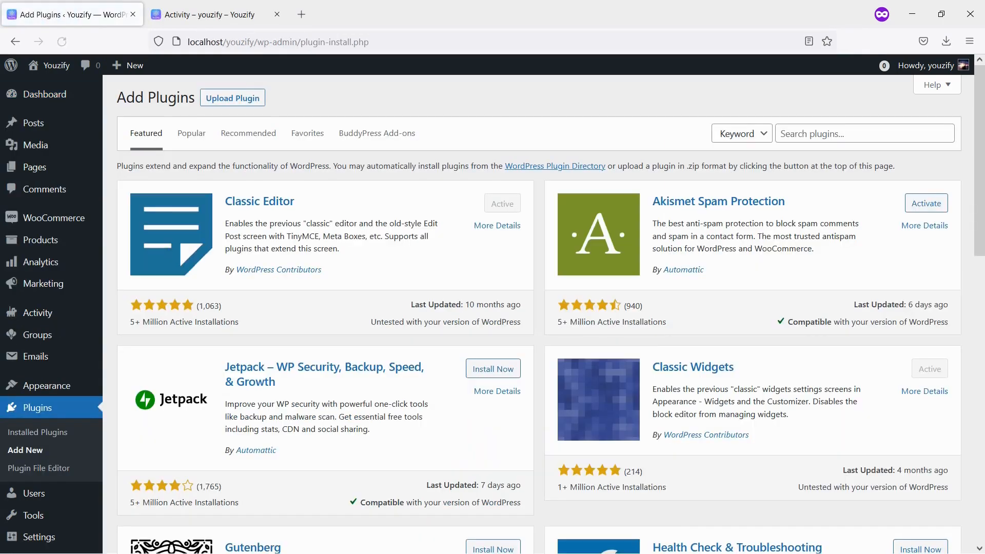
click(864, 134)
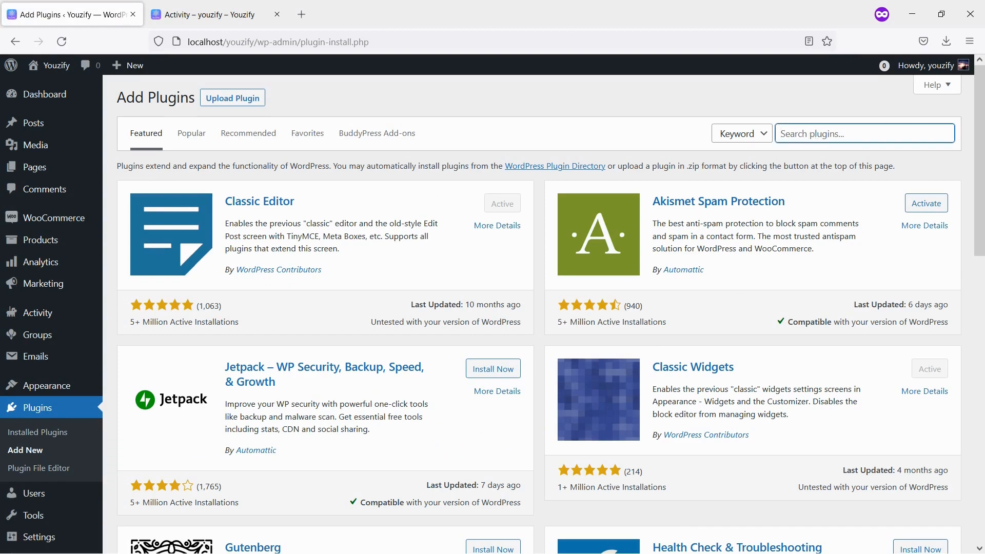
text(youzify.com/downloads/buddypress-moderation-plugin/)
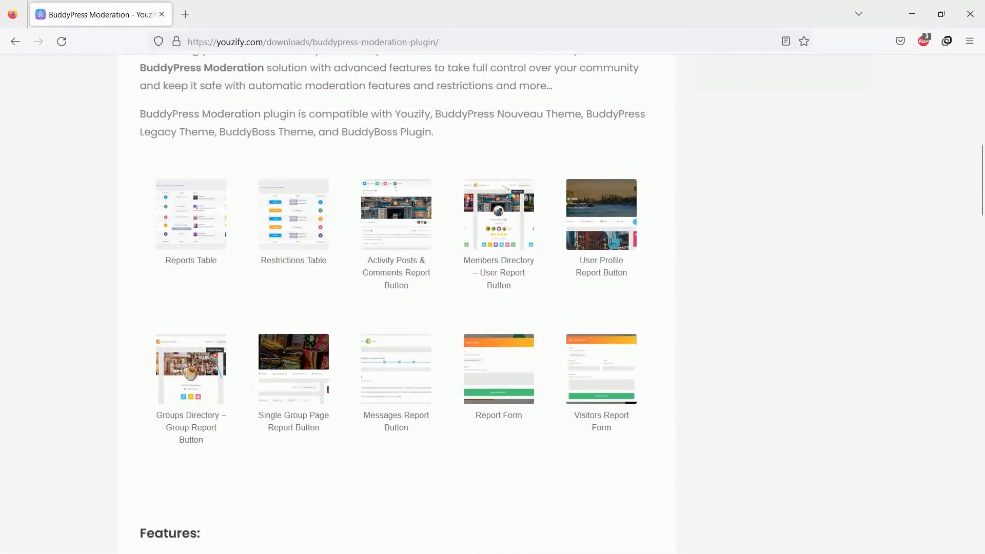
scroll(down, 3)
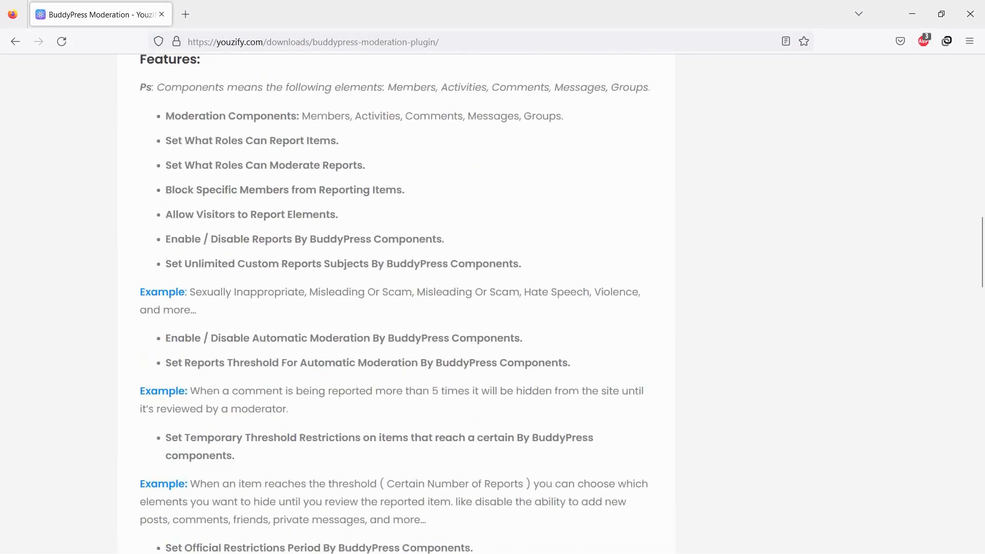
scroll(down, 3)
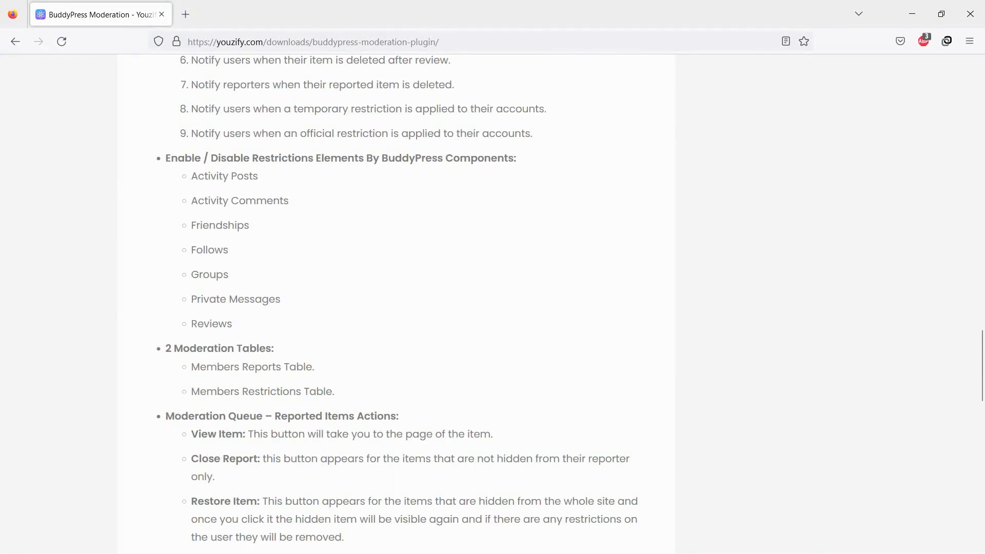
scroll(down, 3)
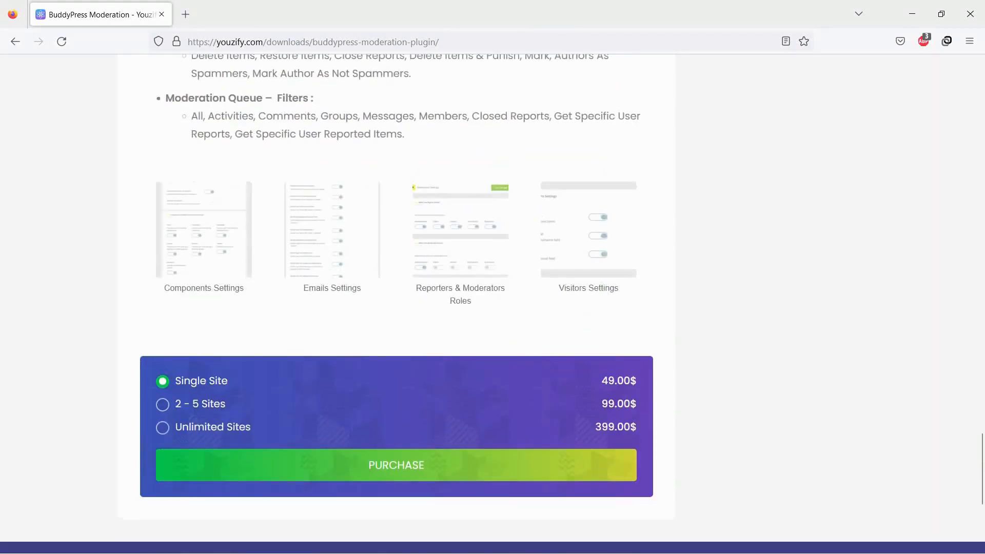
scroll(up, 3)
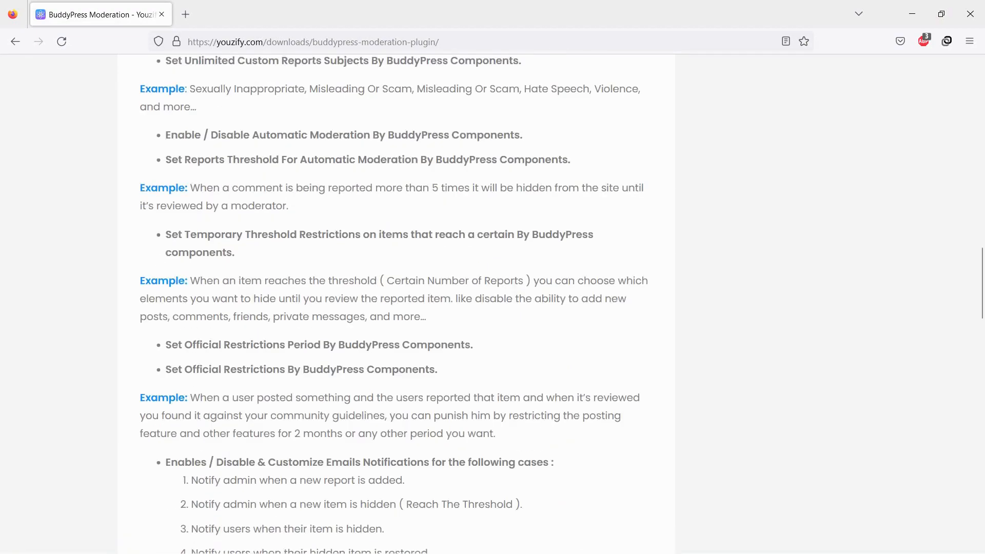
scroll(up, 3)
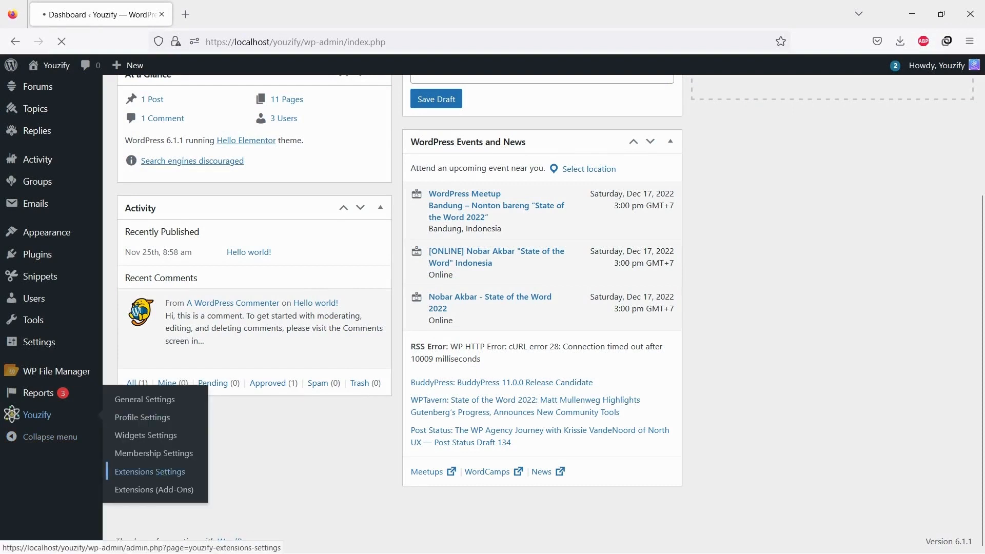
Step: Go to Youzify Extensions Settings and scroll through the Moderation Settings options
click(149, 472)
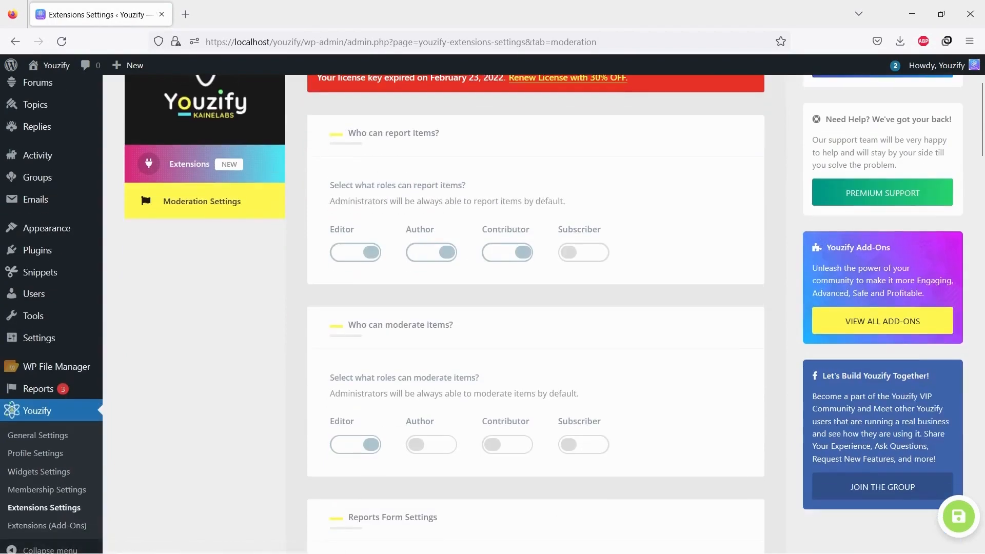
scroll(up, 3)
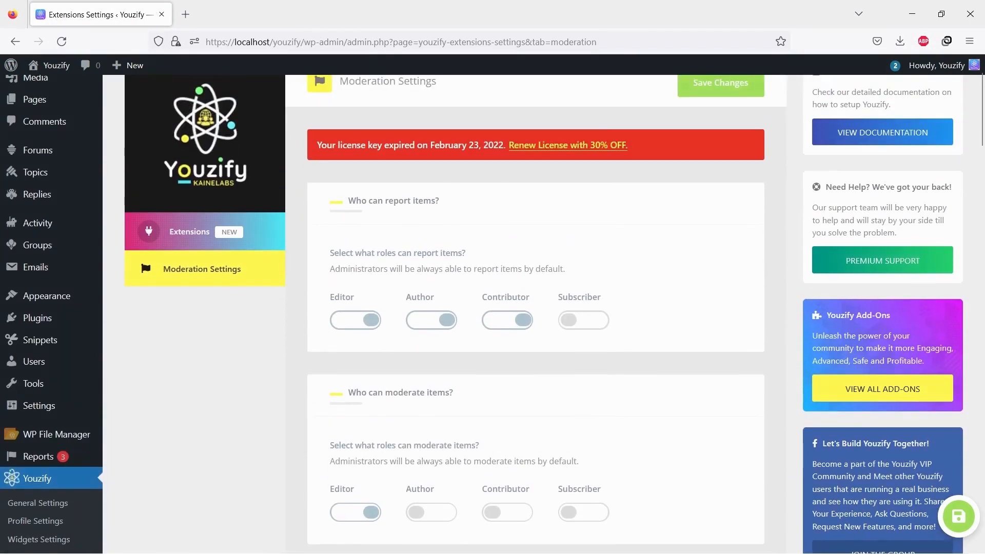
scroll(down, 3)
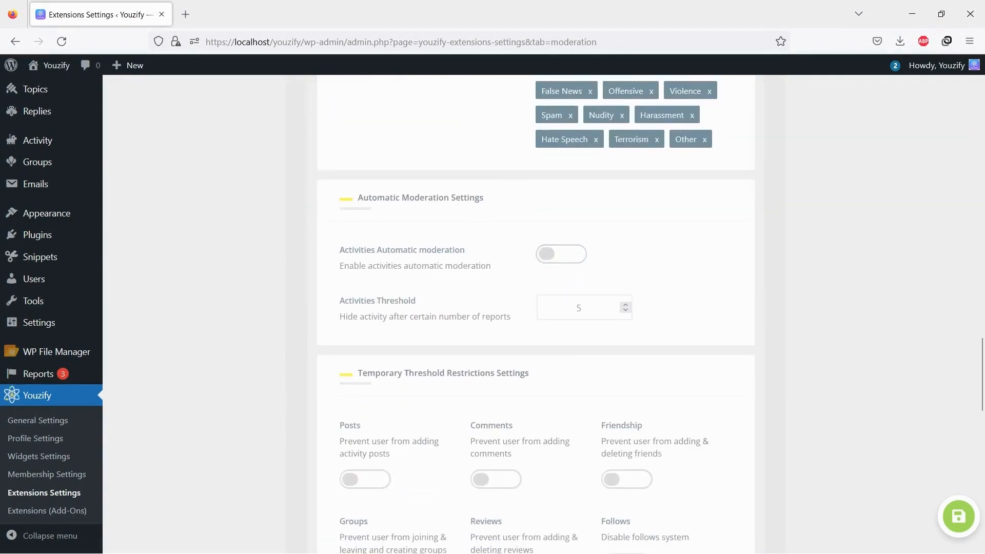
Step: Switch on the Activities Automatic moderation toggle, with the threshold at 3 reports
click(559, 254)
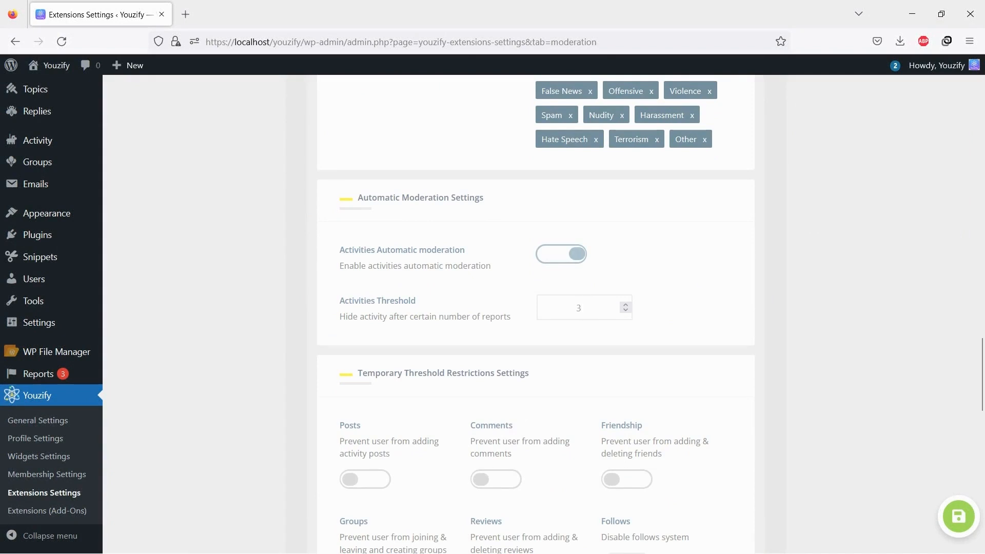
scroll(down, 3)
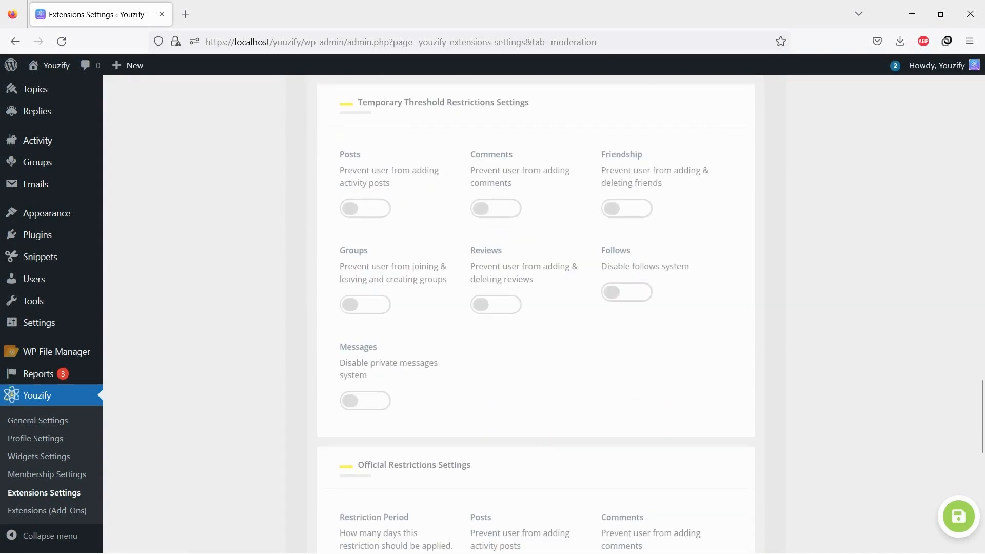
scroll(down, 3)
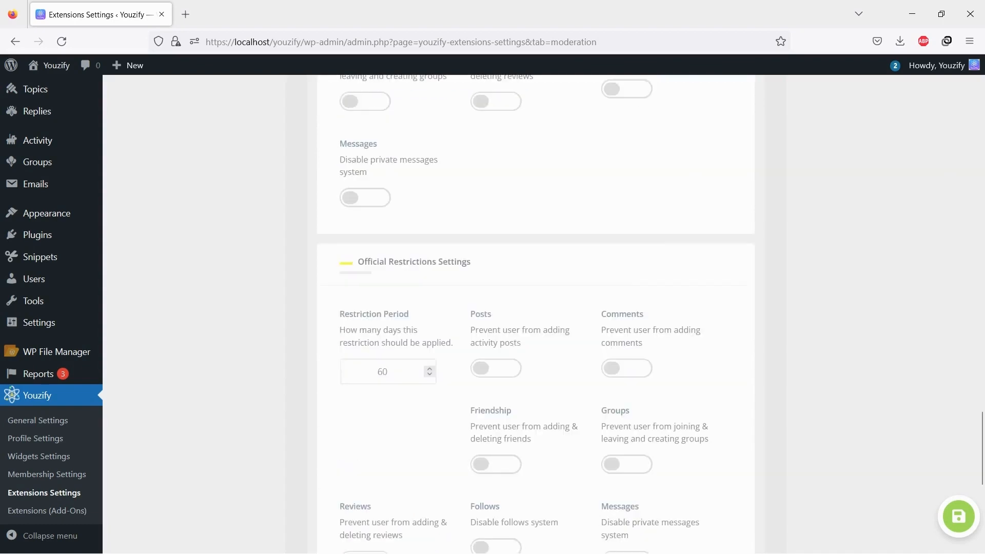
scroll(down, 3)
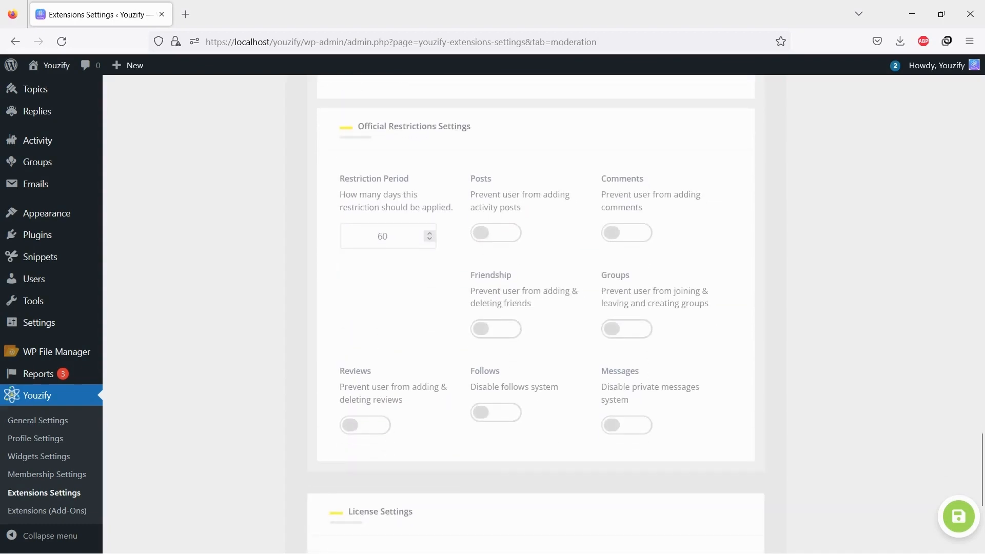